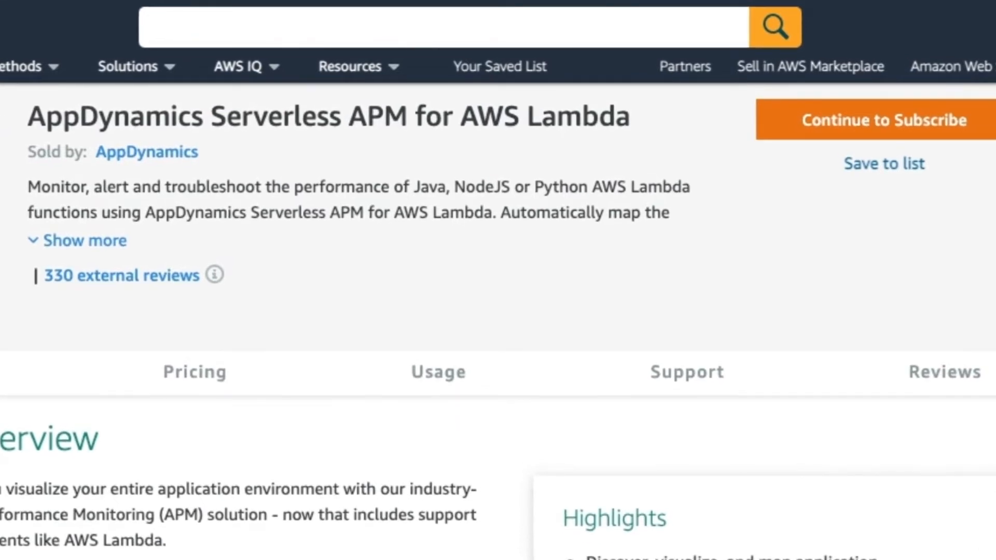
Subscribe to AppDynamics Serverless APM and submit the controller URL and access key.
{"action": "left_click", "coordinate": [881, 120]}
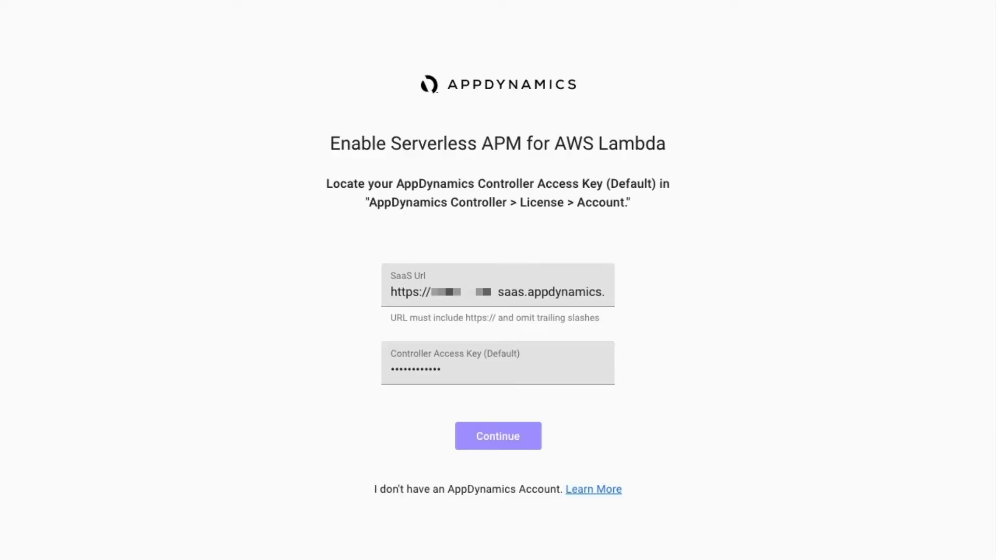
{"action": "left_click", "coordinate": [498, 435]}
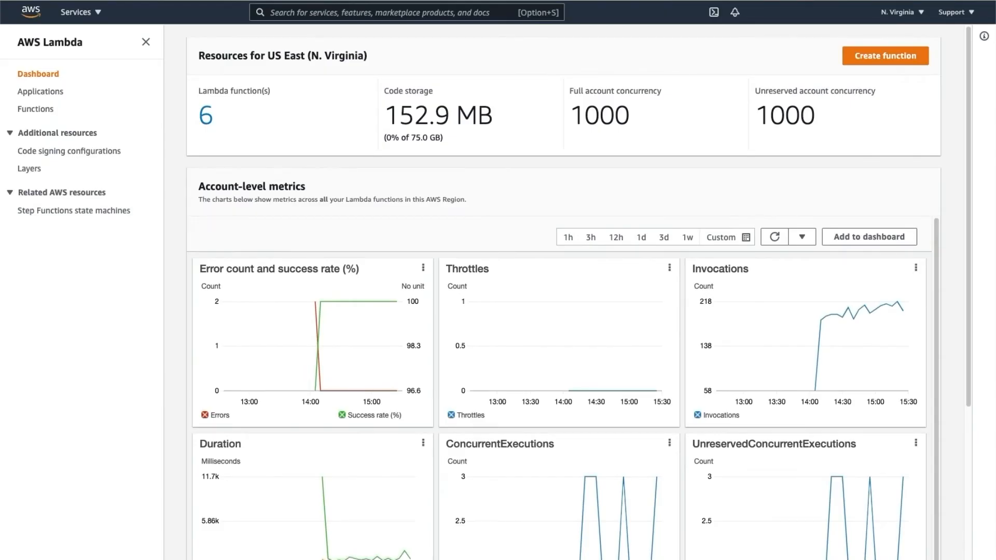
Locate the appd-lambda-nodejs-85558e-dev-lambda-2 function and reach its Layers section.
{"action": "left_click", "coordinate": [36, 108]}
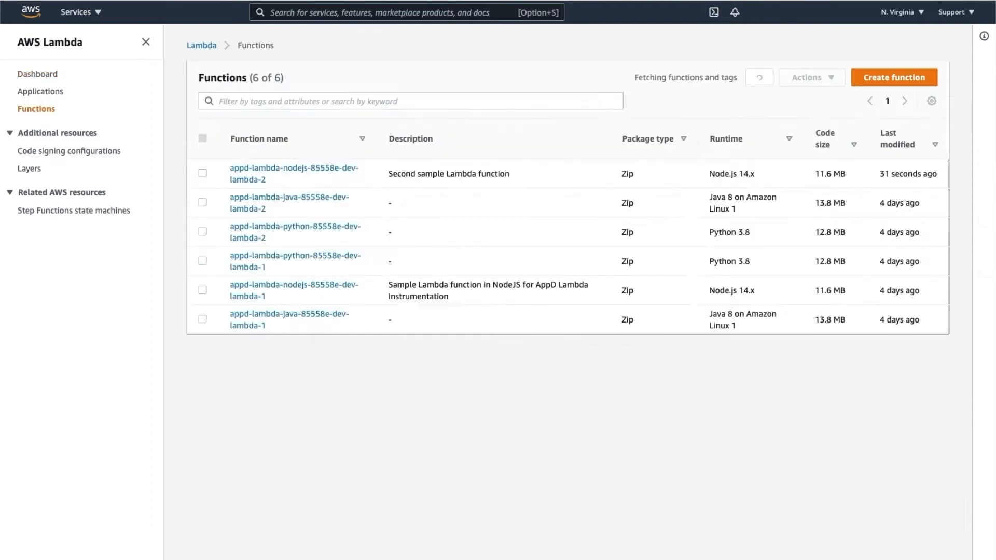
{"action": "left_click", "coordinate": [759, 76]}
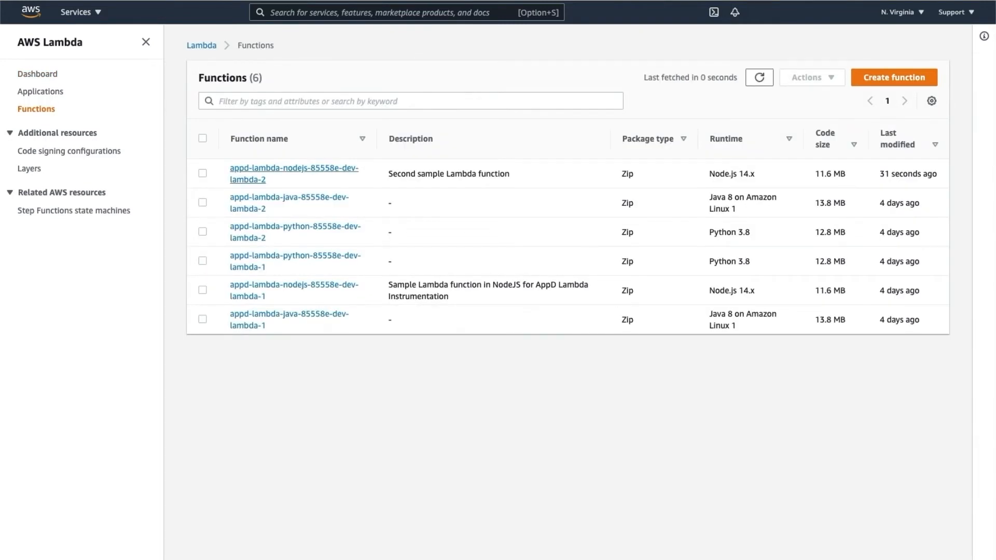
{"action": "left_click", "coordinate": [294, 168]}
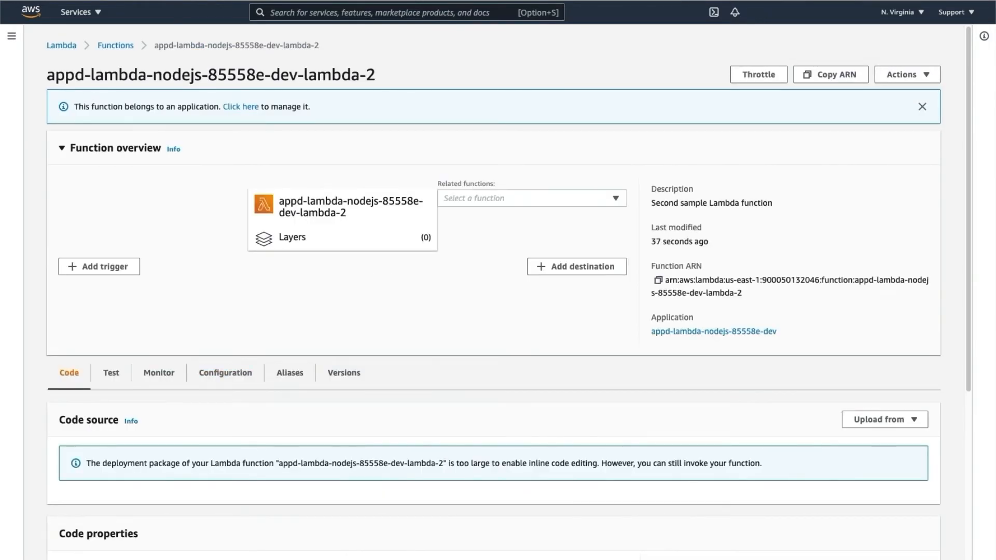
{"action": "scroll", "scroll_direction": "down", "scroll_amount": 3}
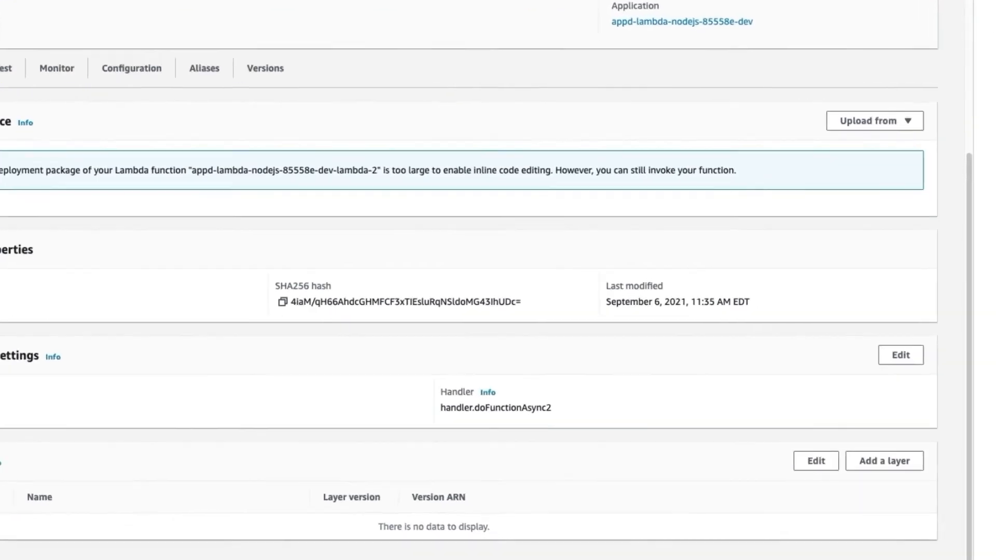
{"action": "scroll", "scroll_direction": "down", "scroll_amount": 3}
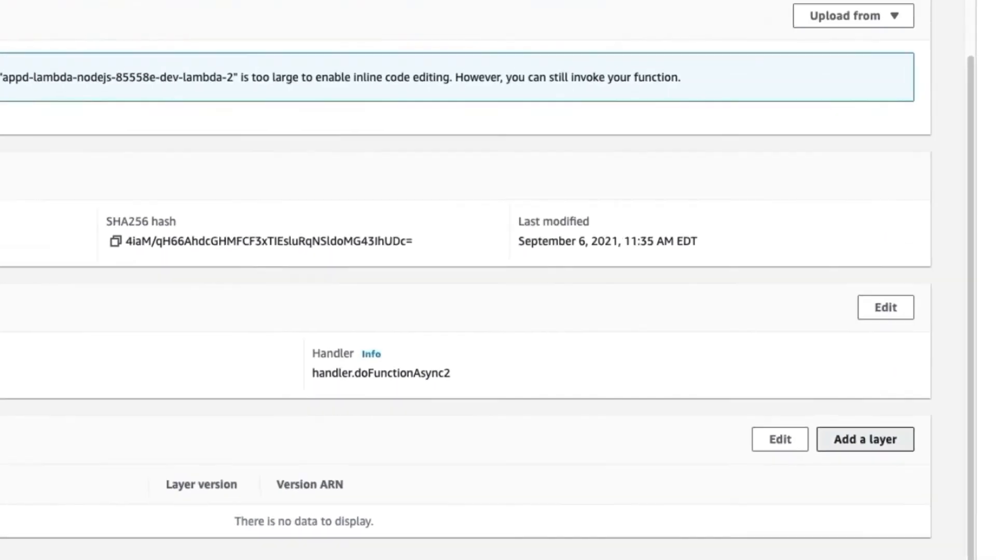
{"action": "left_click", "coordinate": [865, 440]}
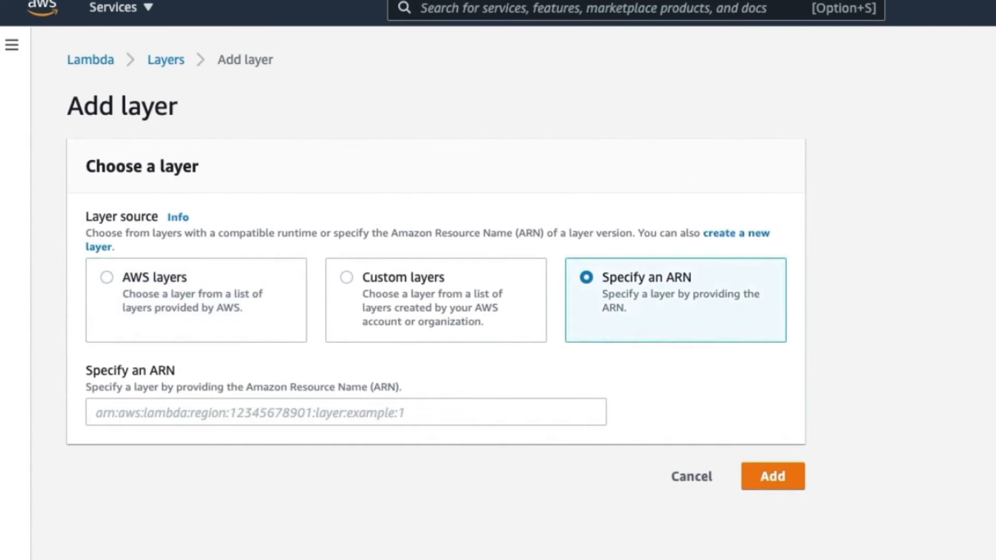
{"action": "type", "text": "arn:aws:lambda:us-east-1:338050622354:layer:appdynamics-lambda-extension:10"}
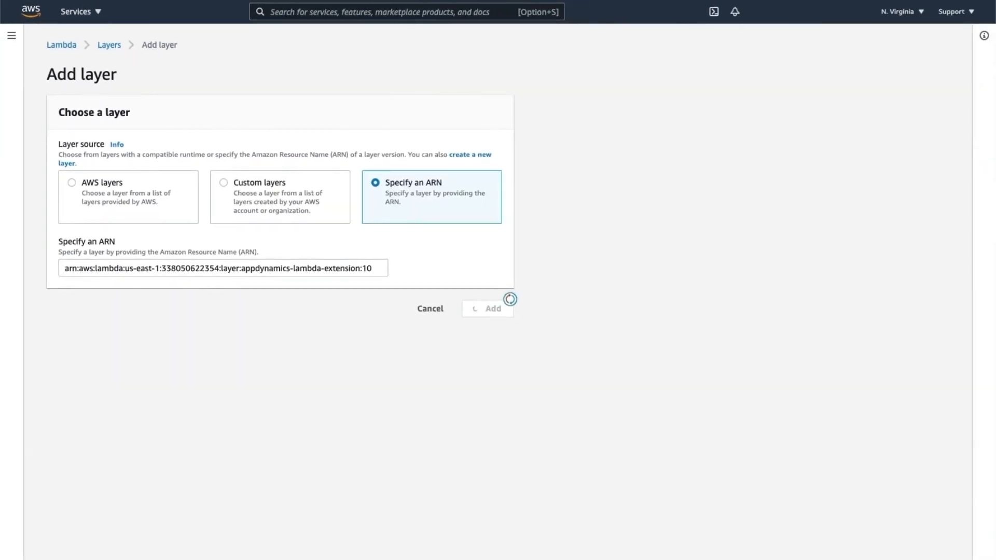
{"action": "left_click", "coordinate": [487, 309]}
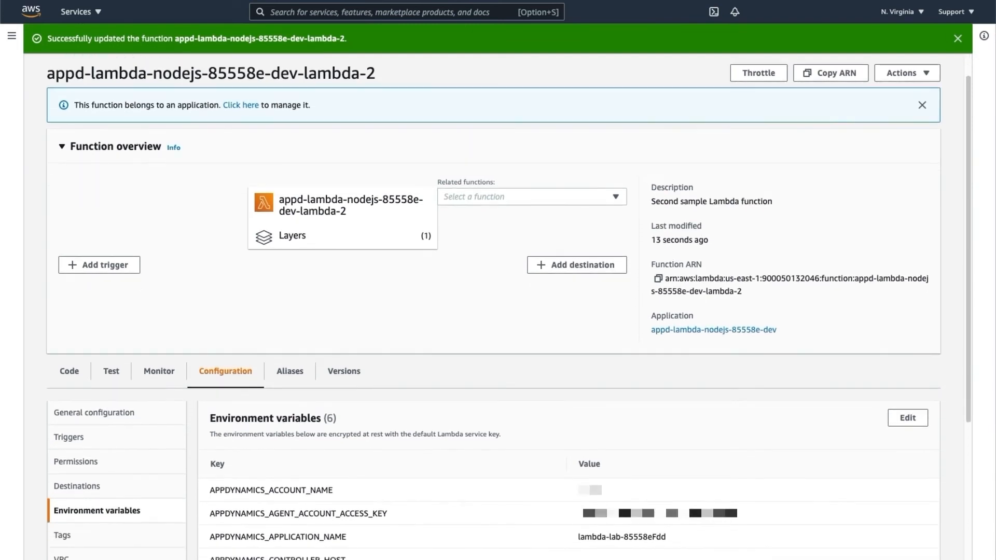
{"action": "scroll", "scroll_direction": "down", "scroll_amount": 3}
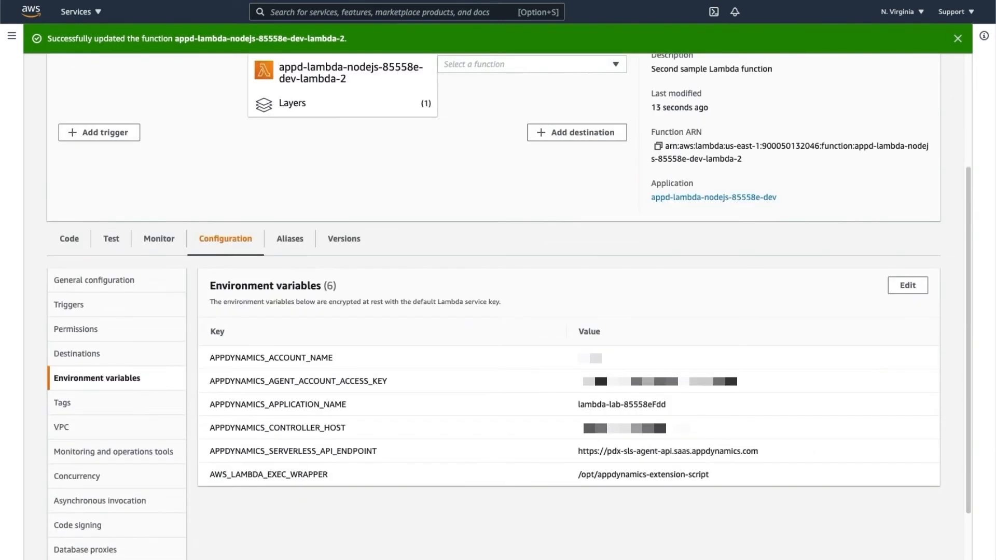